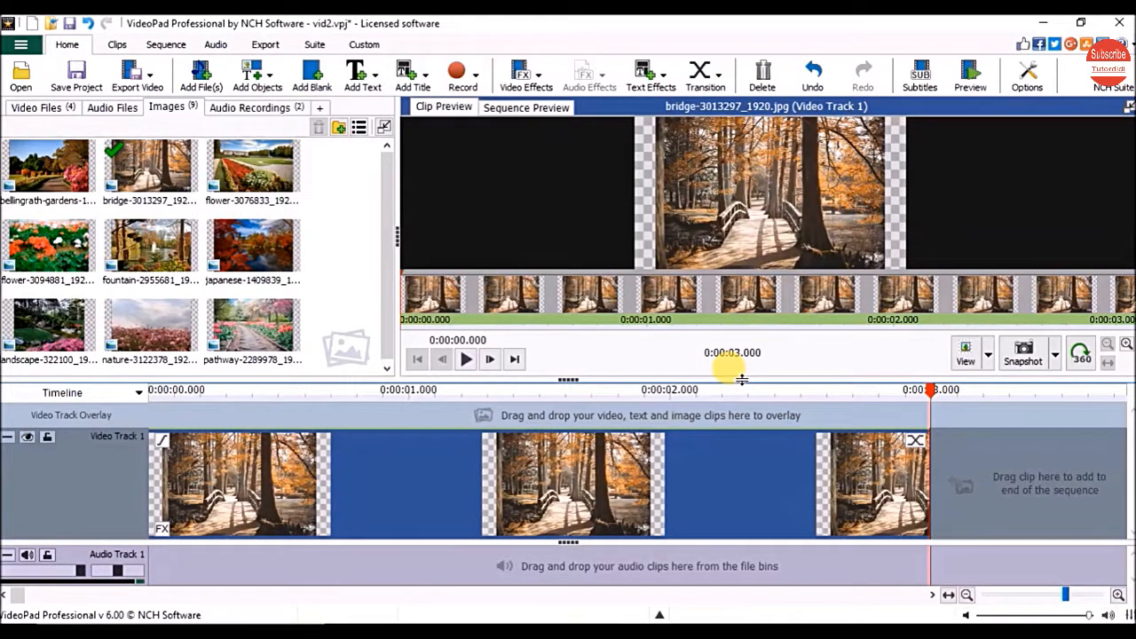
{"action": "mouse_move", "coordinate": [298, 482]}
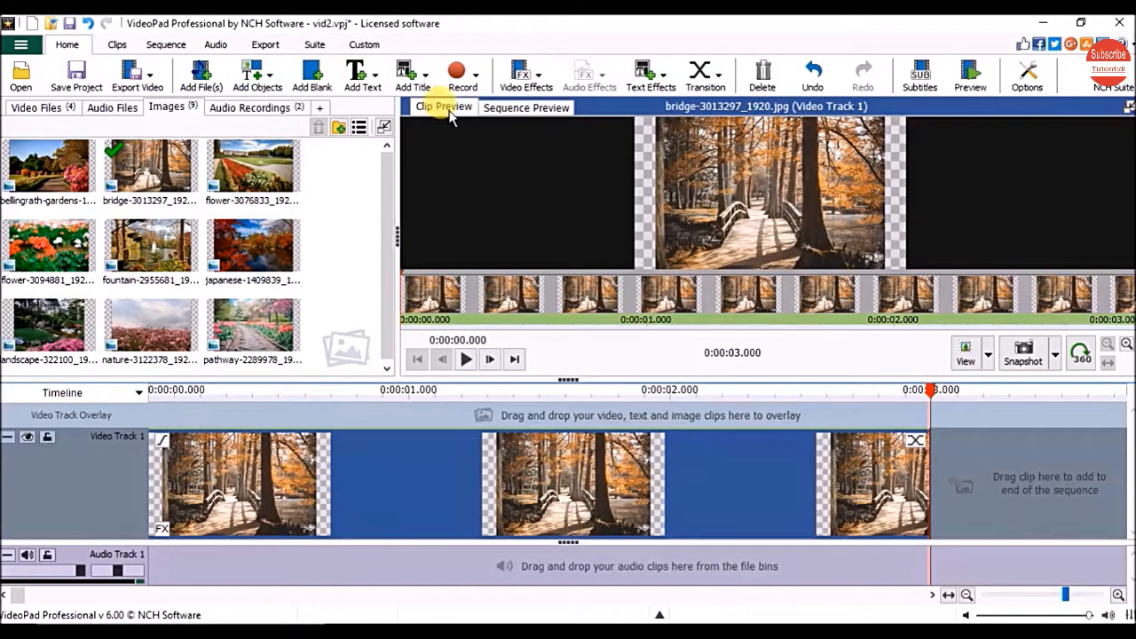
Add the Black and White filter to the bridge clip, enable it, then disable it.
{"action": "left_click", "coordinate": [526, 75]}
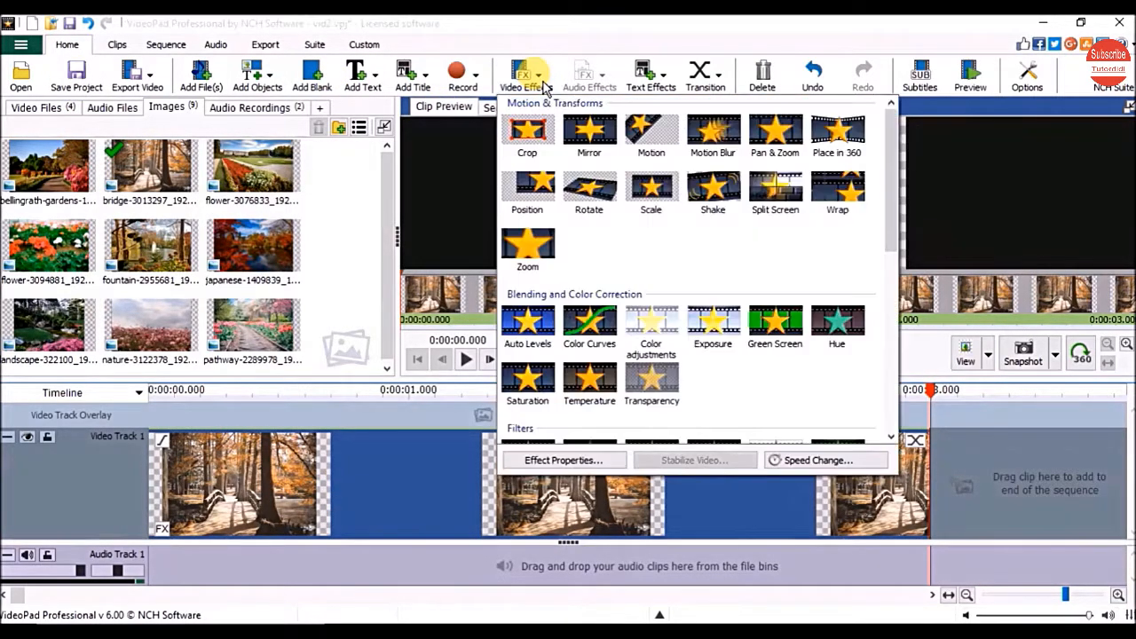
{"action": "scroll", "scroll_direction": "down", "scroll_amount": 3}
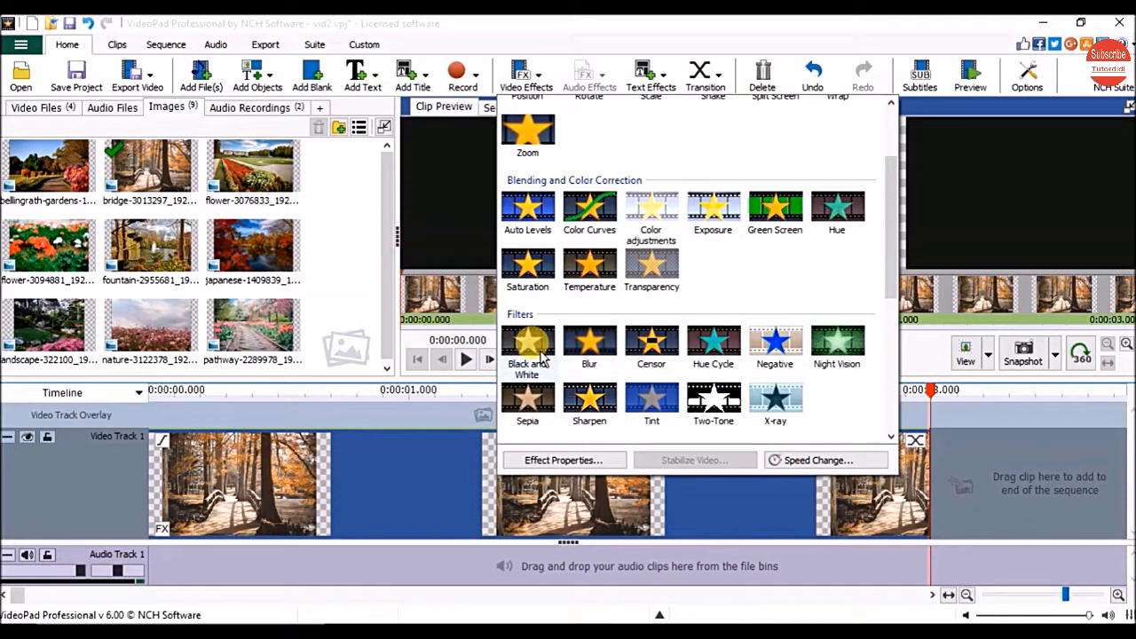
{"action": "left_click", "coordinate": [527, 342]}
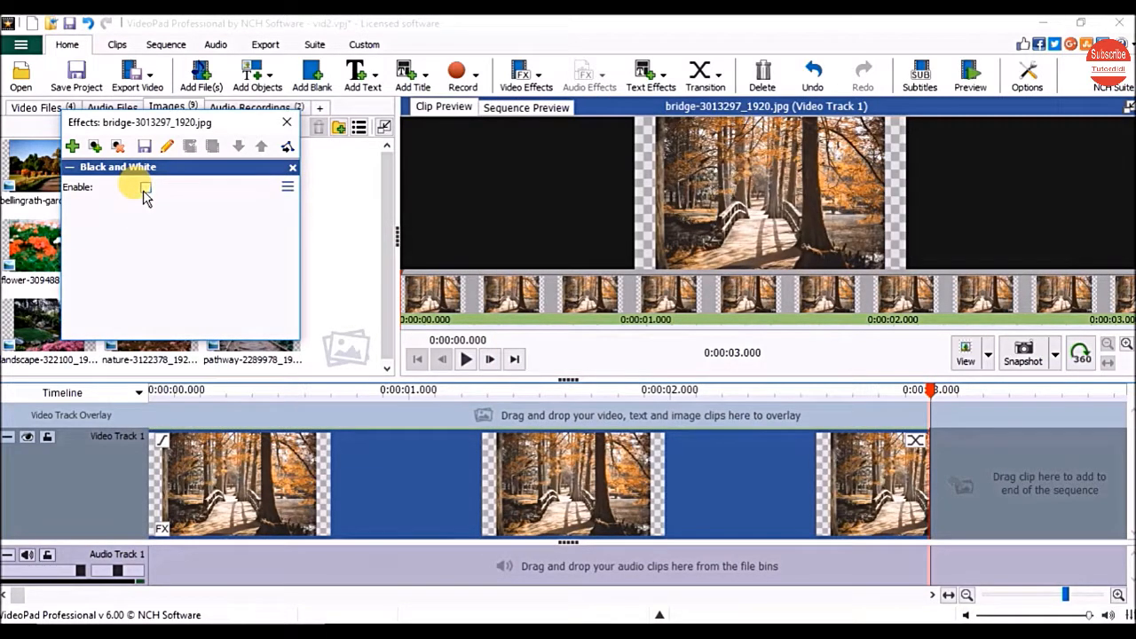
{"action": "left_click", "coordinate": [145, 188]}
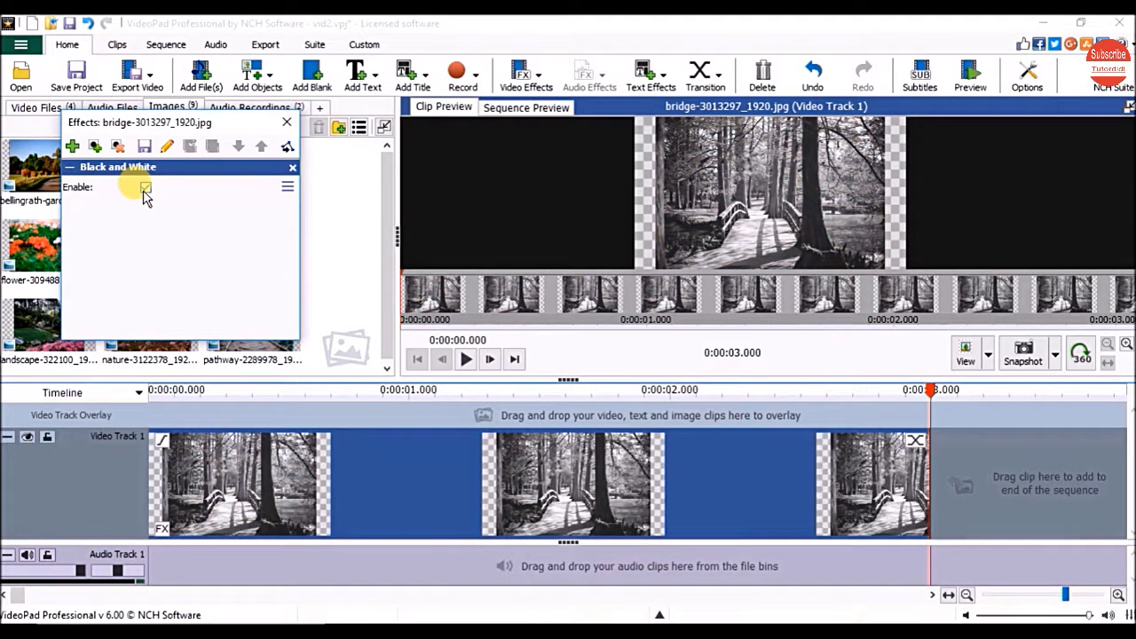
{"action": "left_click", "coordinate": [145, 187]}
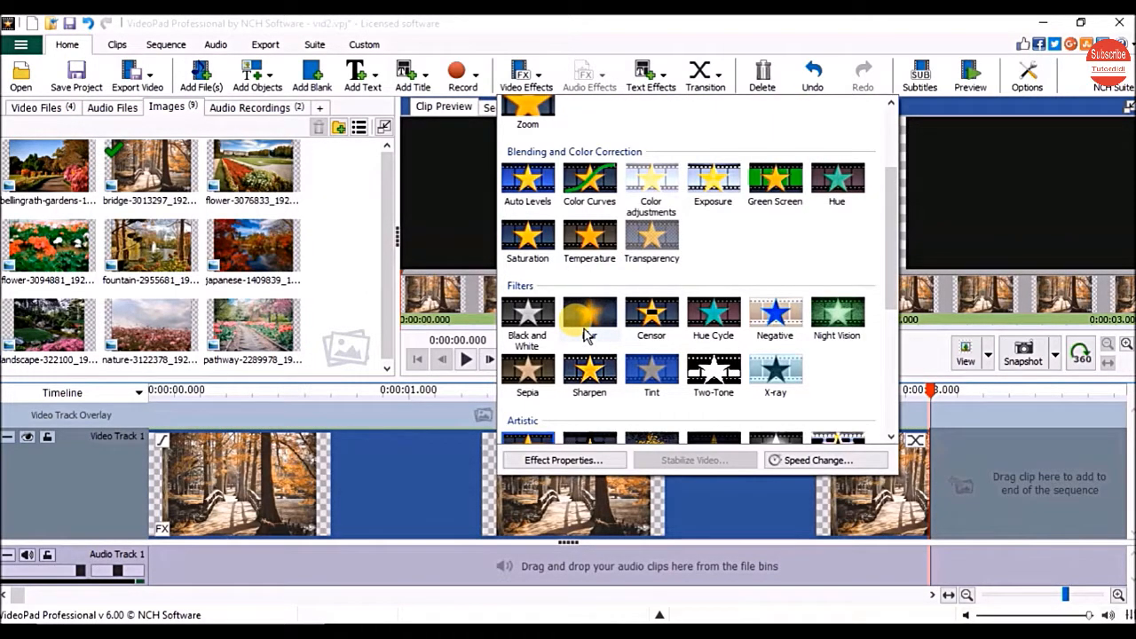
{"action": "mouse_move", "coordinate": [589, 315]}
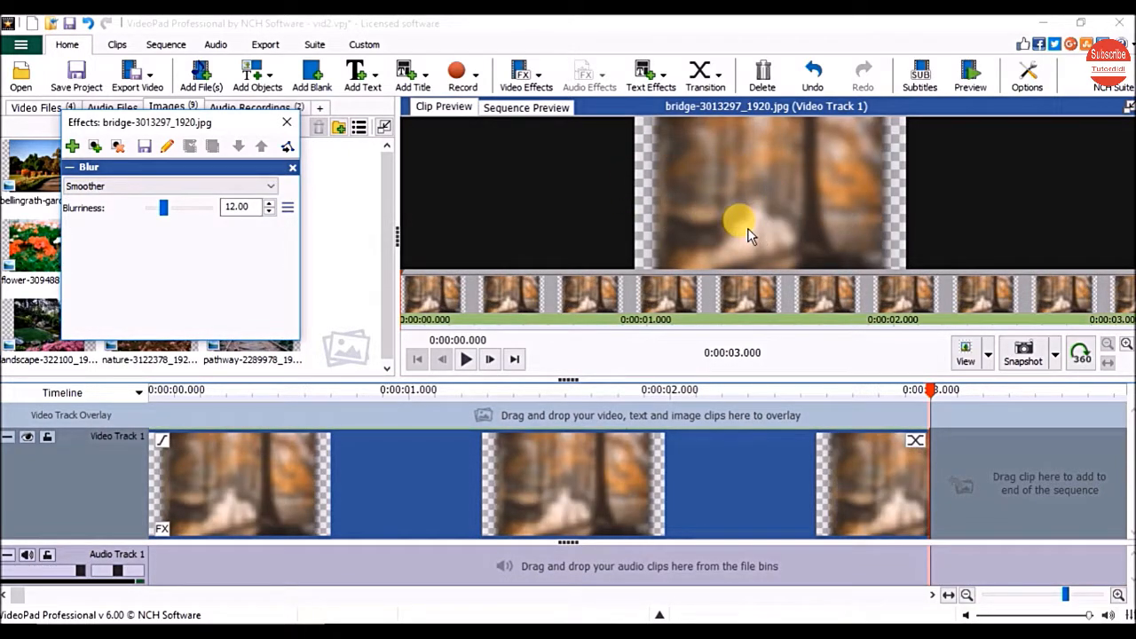
Raise the Blur filter's blurriness to 50, then lower it through 43 to about 25.
{"action": "left_click_drag", "start_coordinate": [162, 207], "coordinate": [202, 206]}
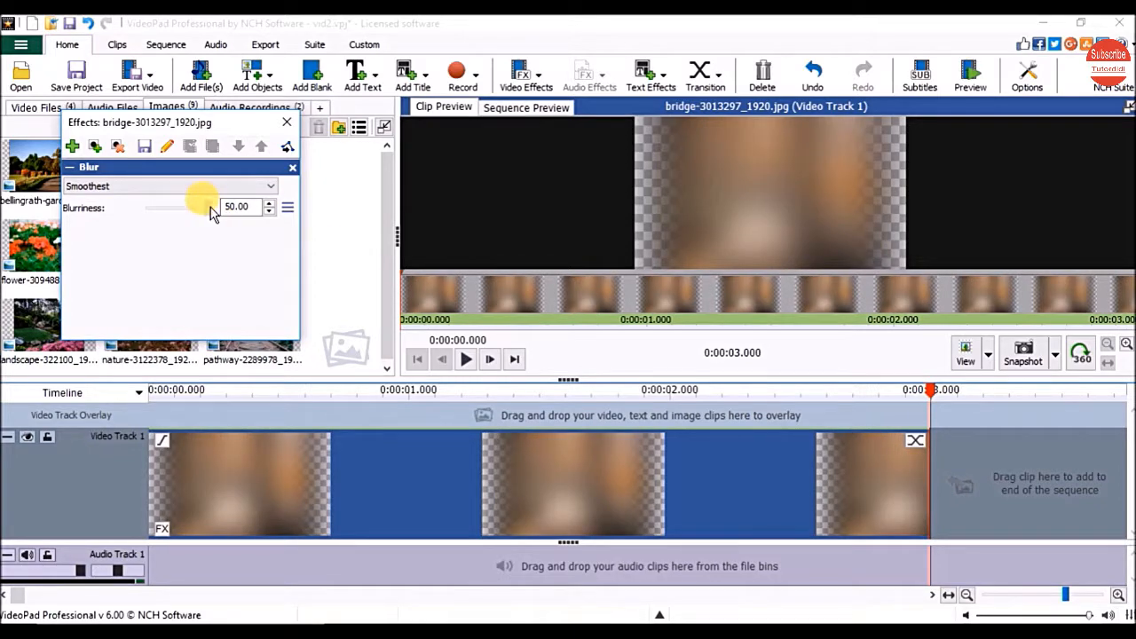
{"action": "left_click_drag", "start_coordinate": [200, 208], "coordinate": [194, 208]}
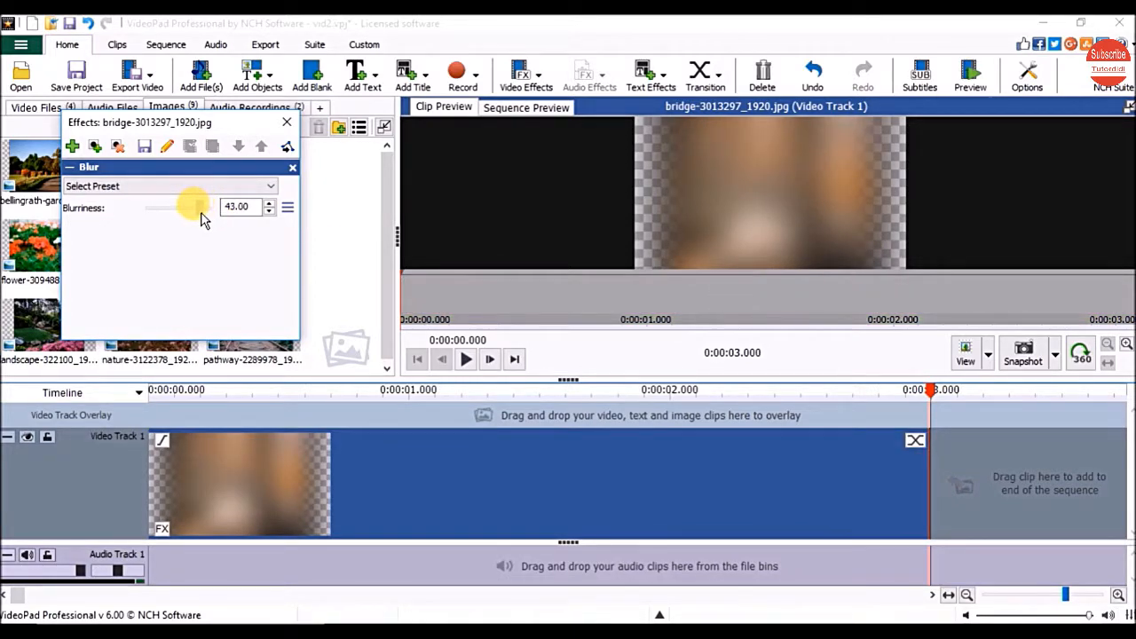
{"action": "left_click_drag", "start_coordinate": [194, 207], "coordinate": [173, 208]}
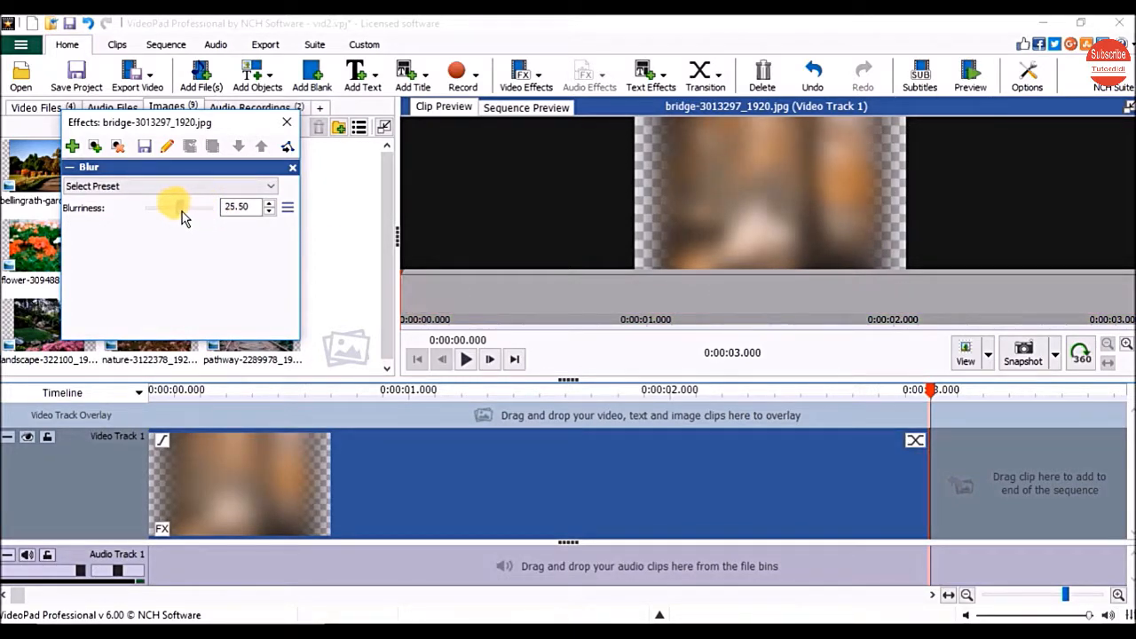
{"action": "left_click_drag", "start_coordinate": [175, 207], "coordinate": [156, 207]}
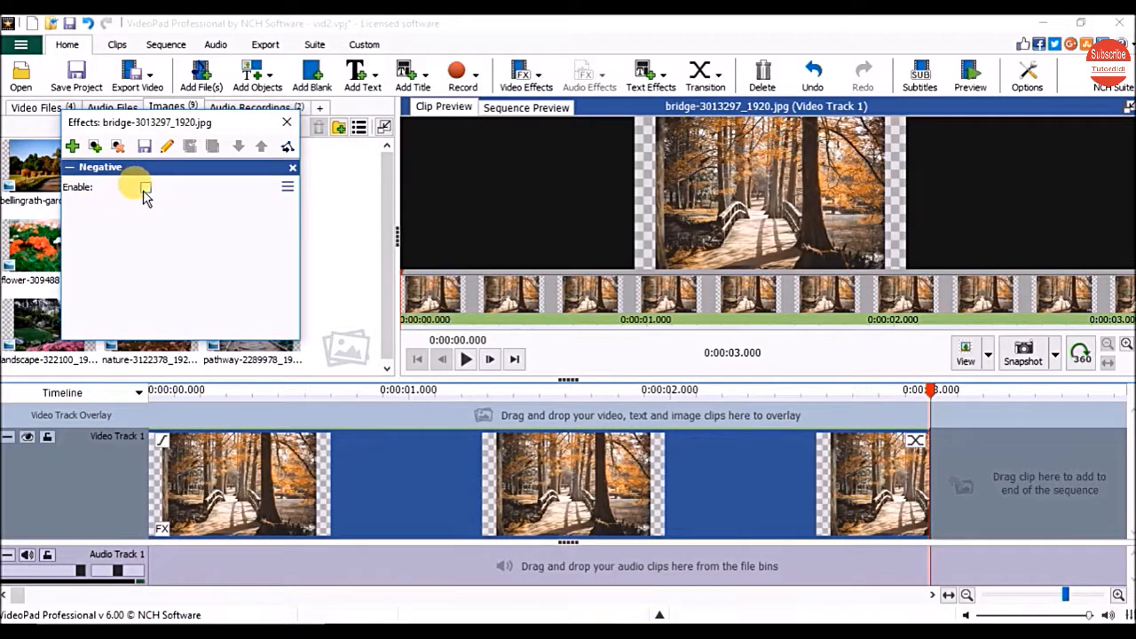
Enable the Negative filter to preview the inverted image, then disable it.
{"action": "left_click", "coordinate": [145, 188]}
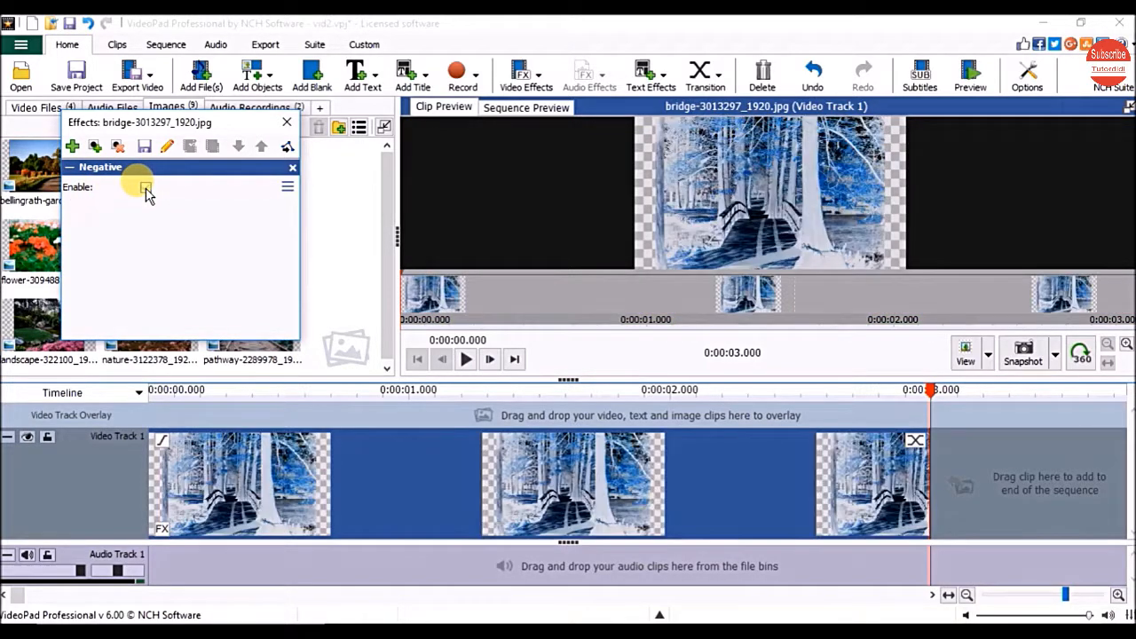
{"action": "left_click", "coordinate": [145, 188]}
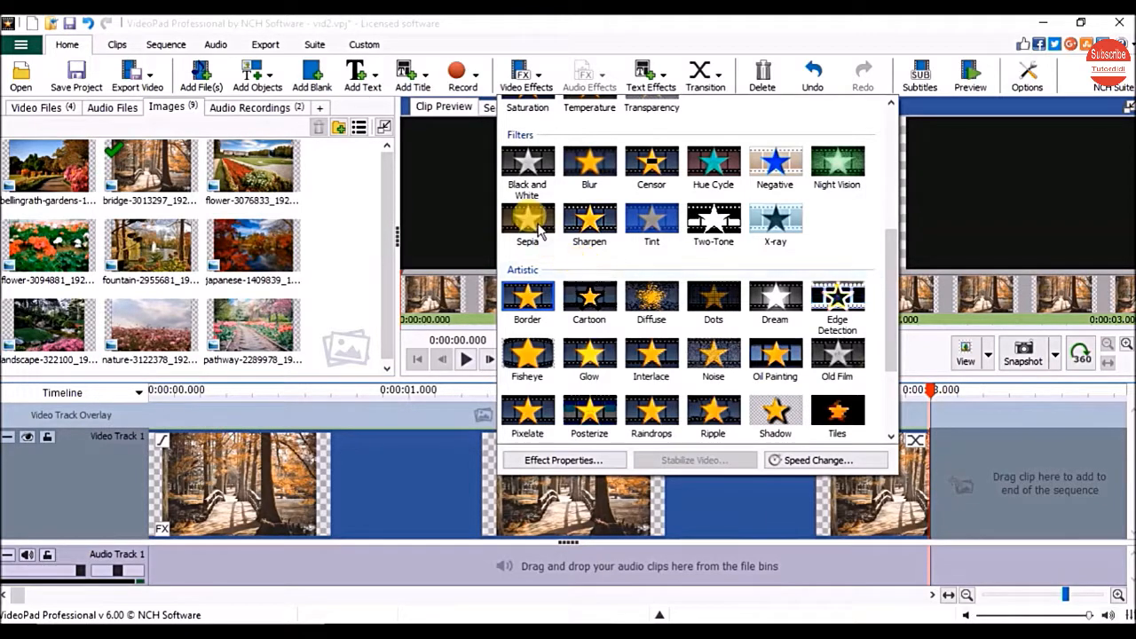
{"action": "mouse_move", "coordinate": [590, 220]}
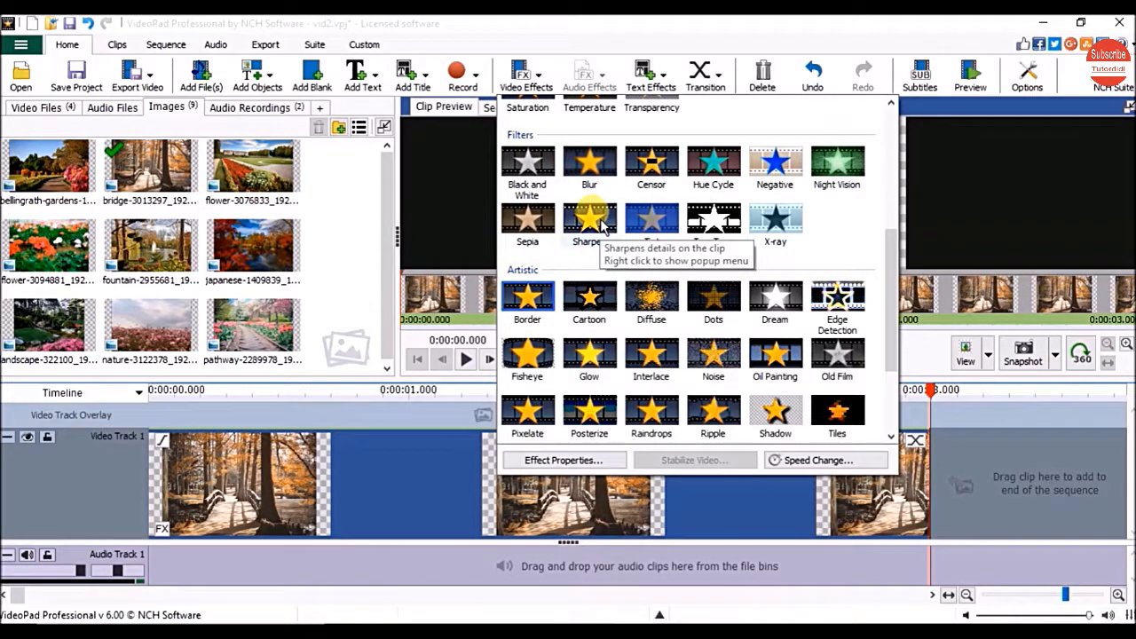
Add the Sharpen filter and apply the Sharp, Sharper, then Sharpest presets.
{"action": "left_click", "coordinate": [589, 219]}
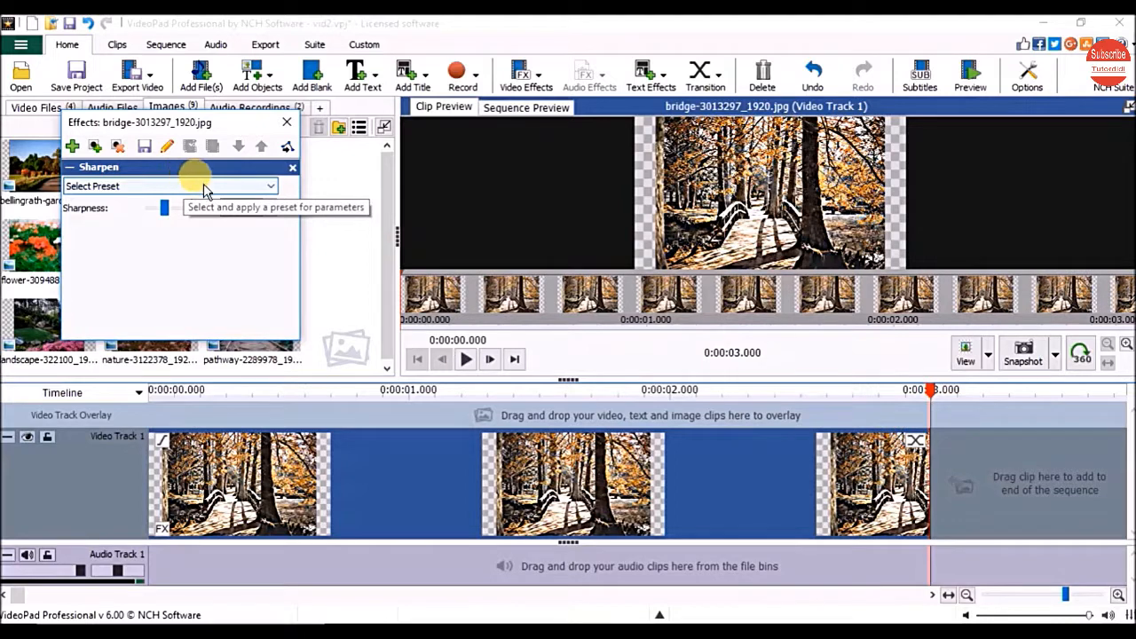
{"action": "left_click", "coordinate": [168, 186]}
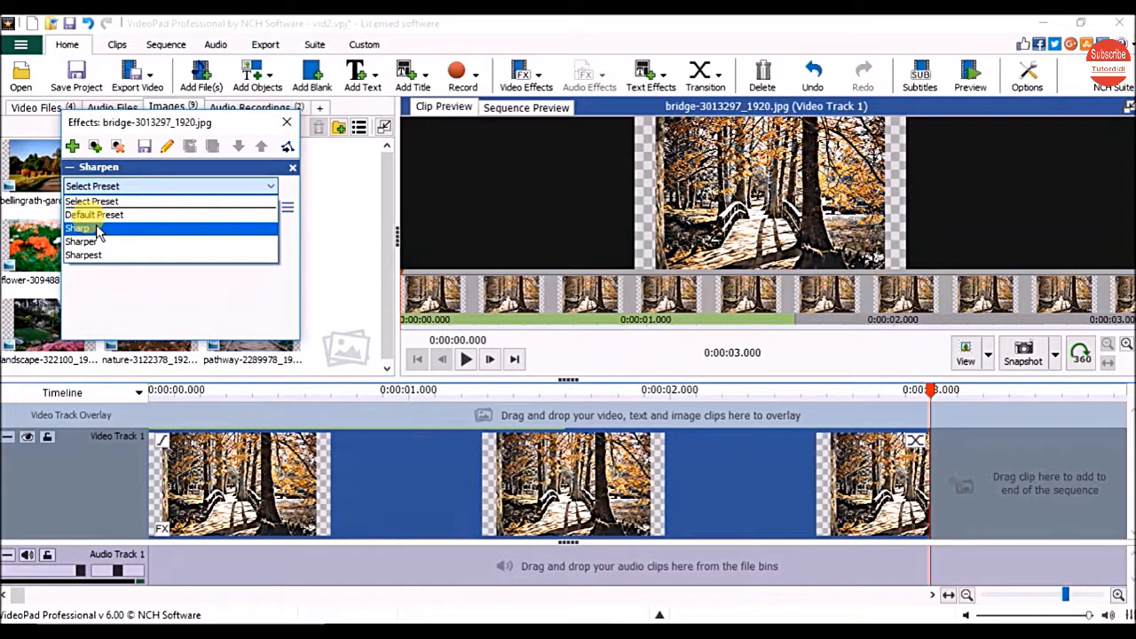
{"action": "left_click", "coordinate": [78, 228]}
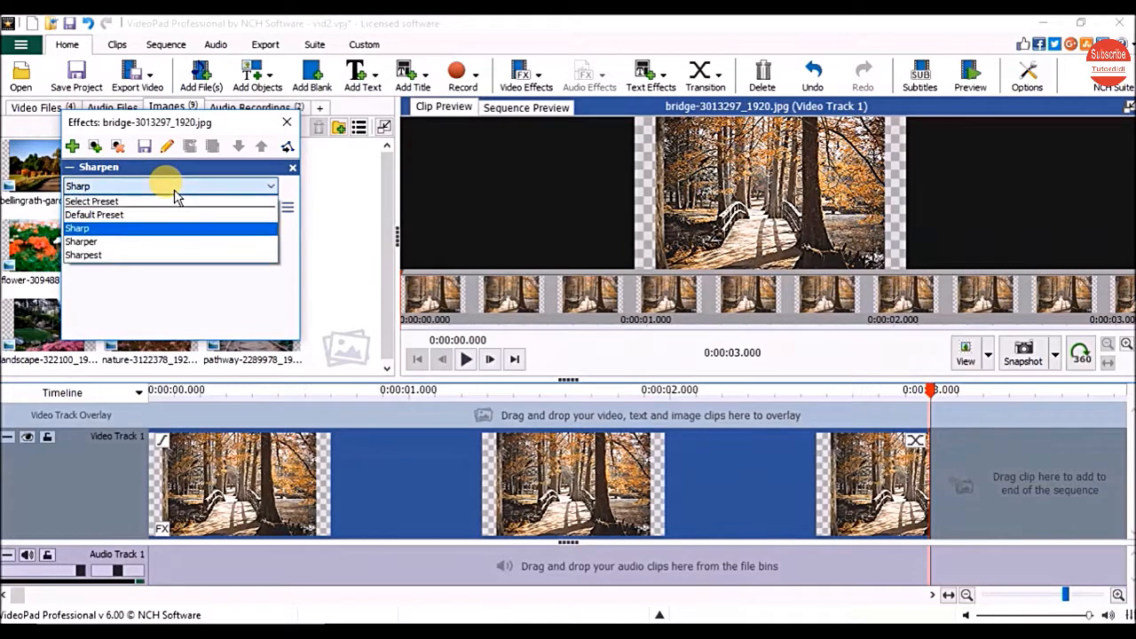
{"action": "left_click", "coordinate": [80, 242]}
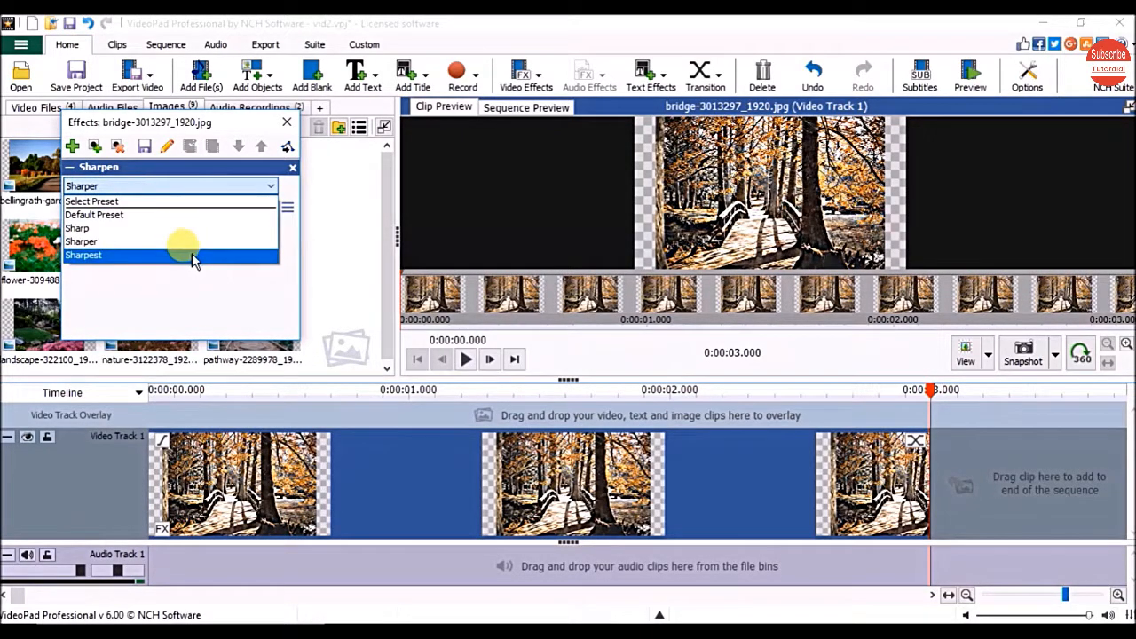
{"action": "left_click", "coordinate": [82, 255]}
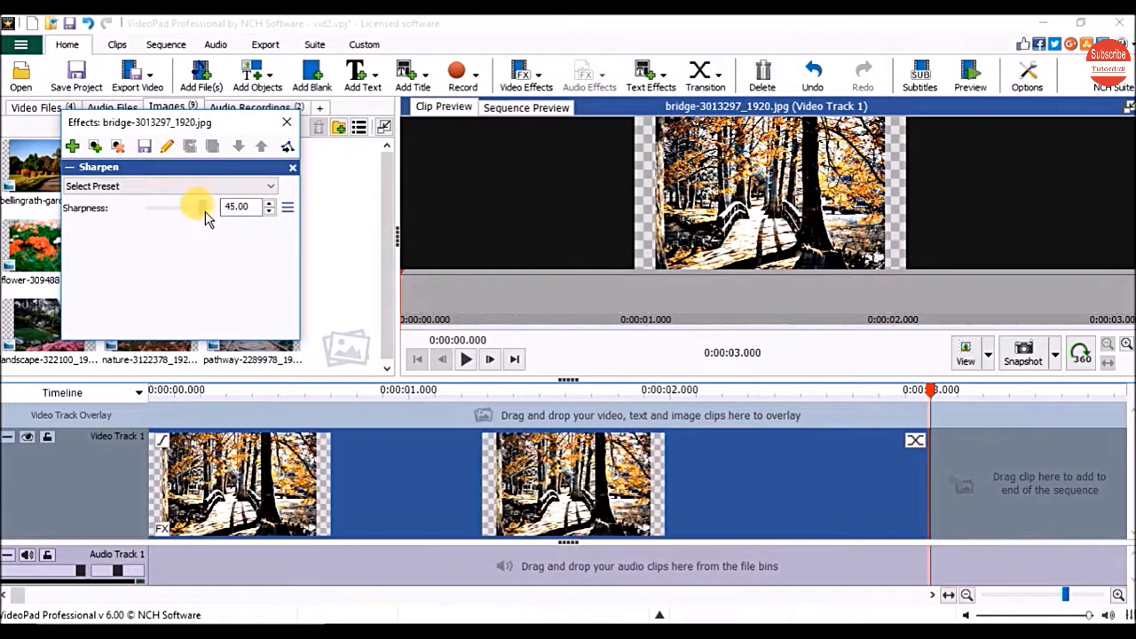
Lower the Sharpness slider from 45 through 26.5, 21.5 and 10 to 5.5.
{"action": "left_click_drag", "start_coordinate": [197, 207], "coordinate": [175, 207]}
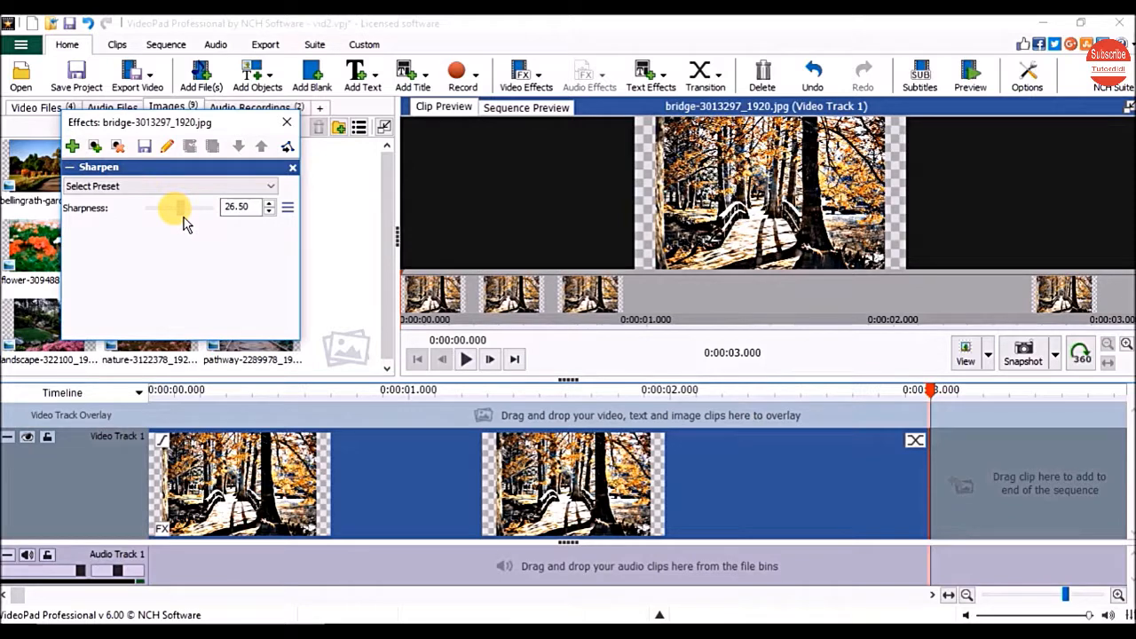
{"action": "left_click_drag", "start_coordinate": [175, 207], "coordinate": [170, 208]}
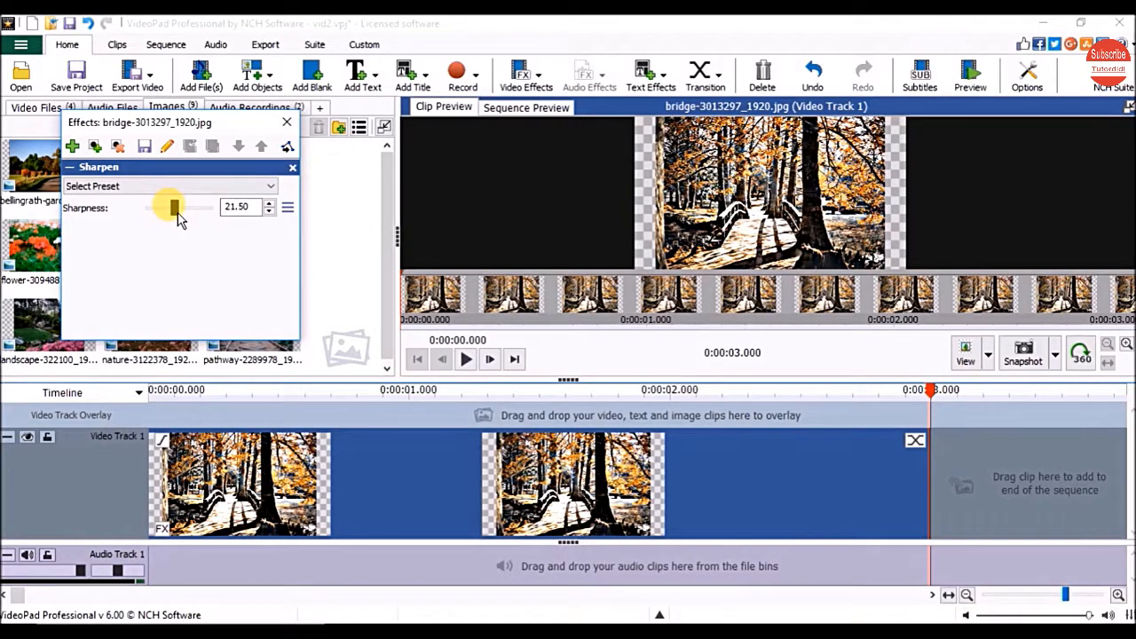
{"action": "left_click_drag", "start_coordinate": [171, 207], "coordinate": [151, 207]}
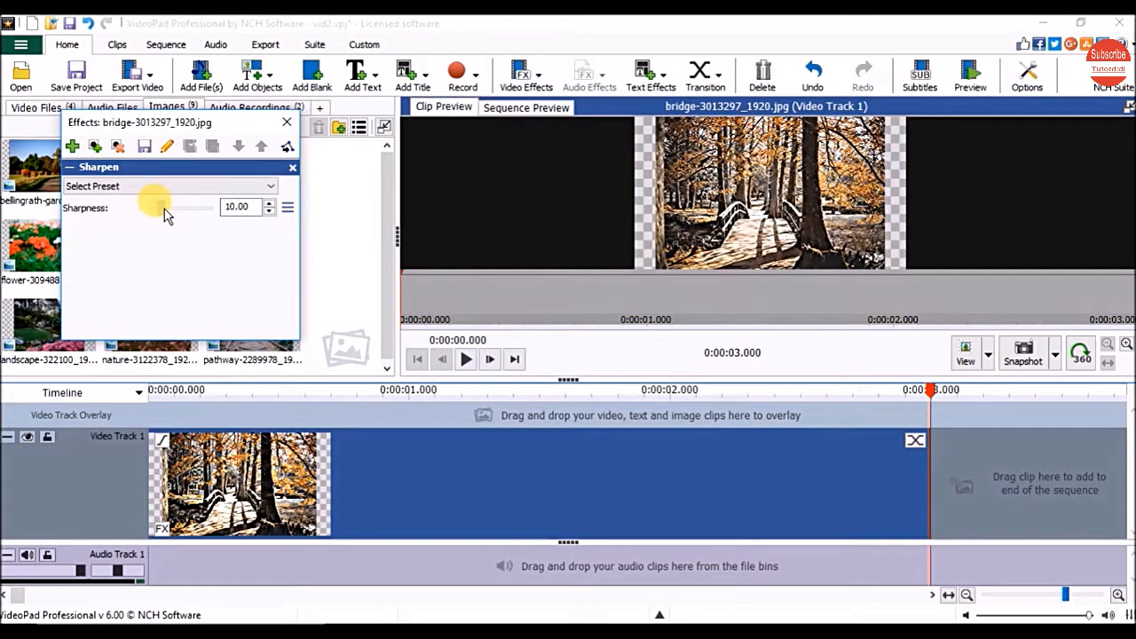
{"action": "left_click_drag", "start_coordinate": [186, 207], "coordinate": [160, 207]}
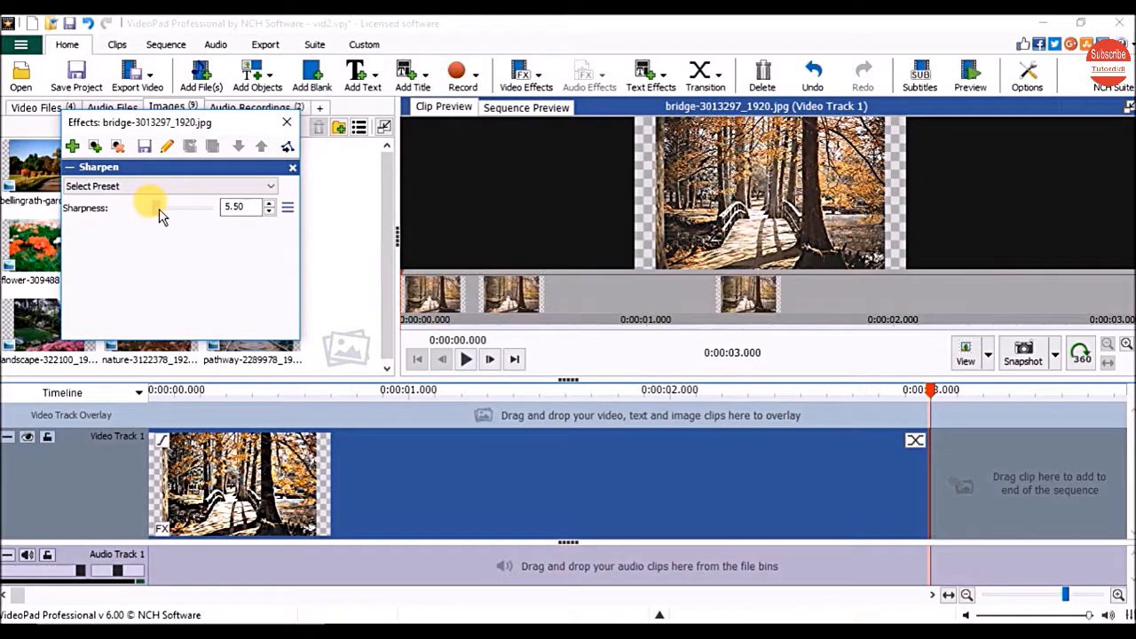
{"action": "left_click_drag", "start_coordinate": [149, 205], "coordinate": [155, 206]}
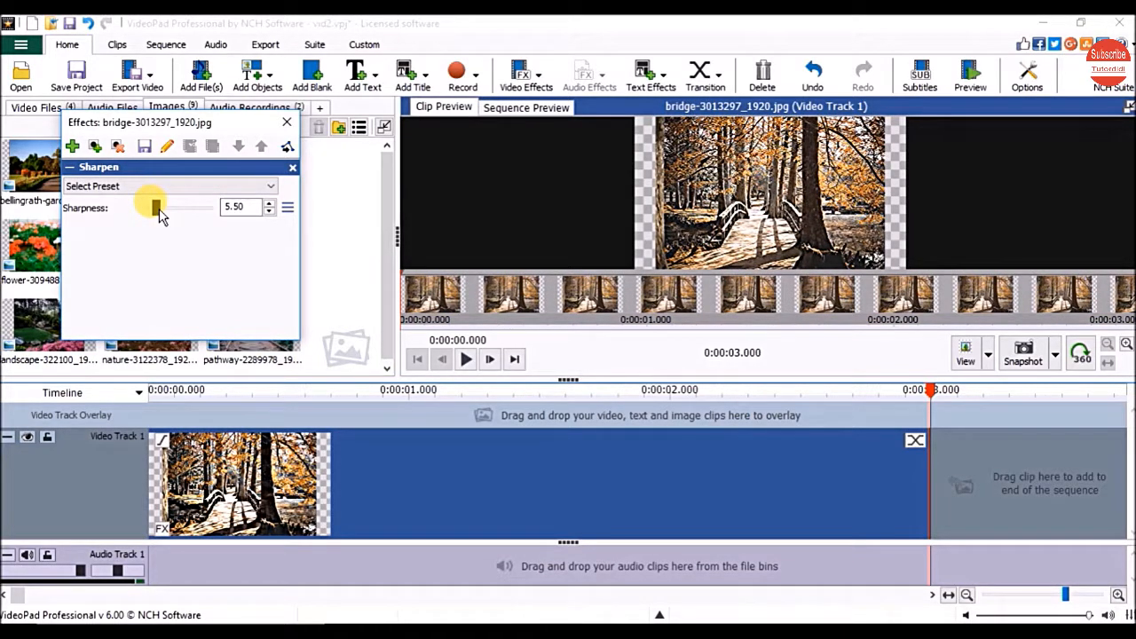